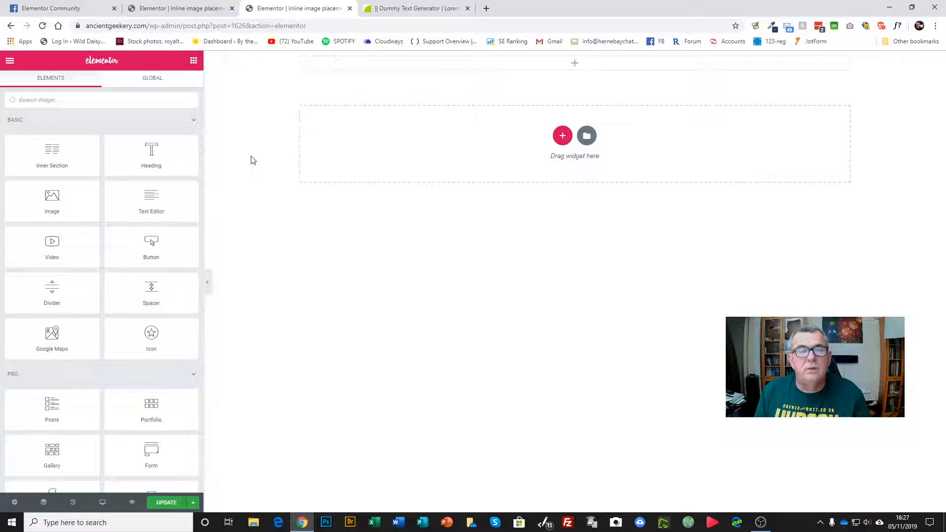
mouse_move(320, 169)
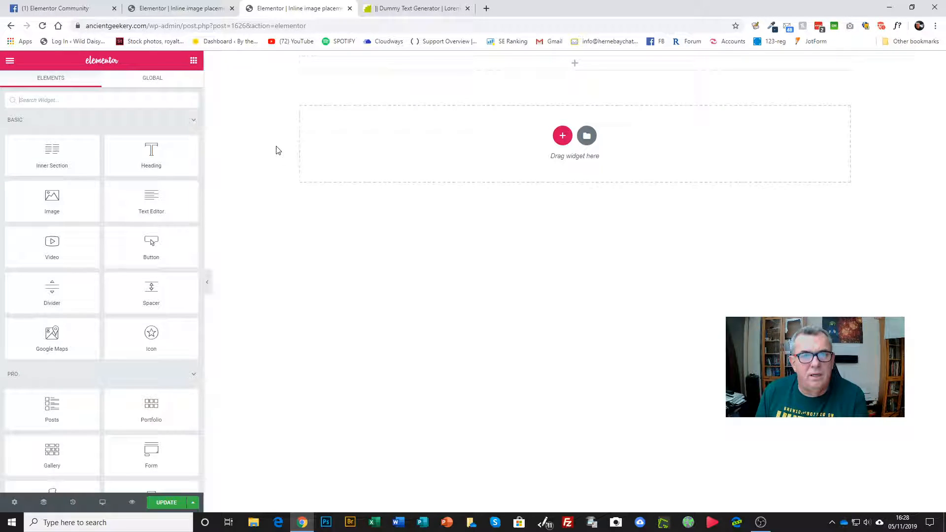
mouse_move(523, 343)
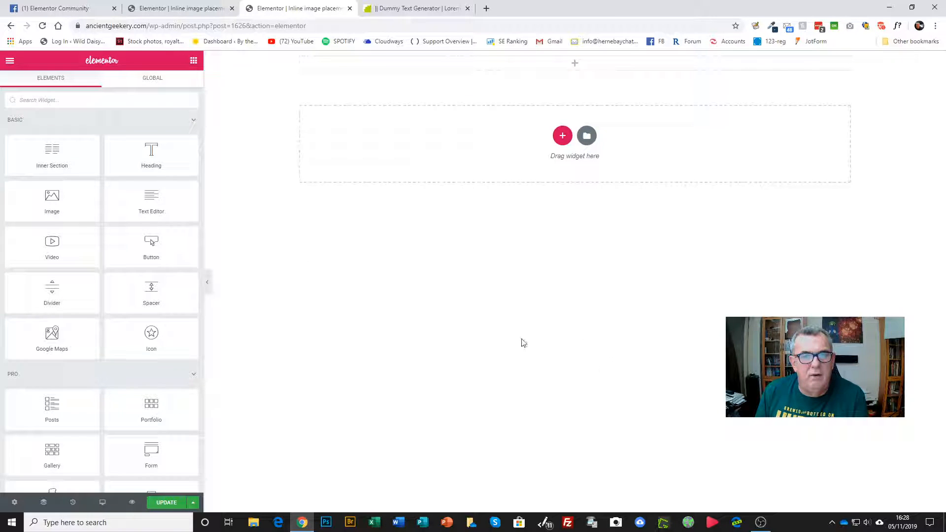
- Drop a Text Editor widget into the empty section and replace its placeholder with Lorem ipsum dummy text
drag(150, 202, 368, 191)
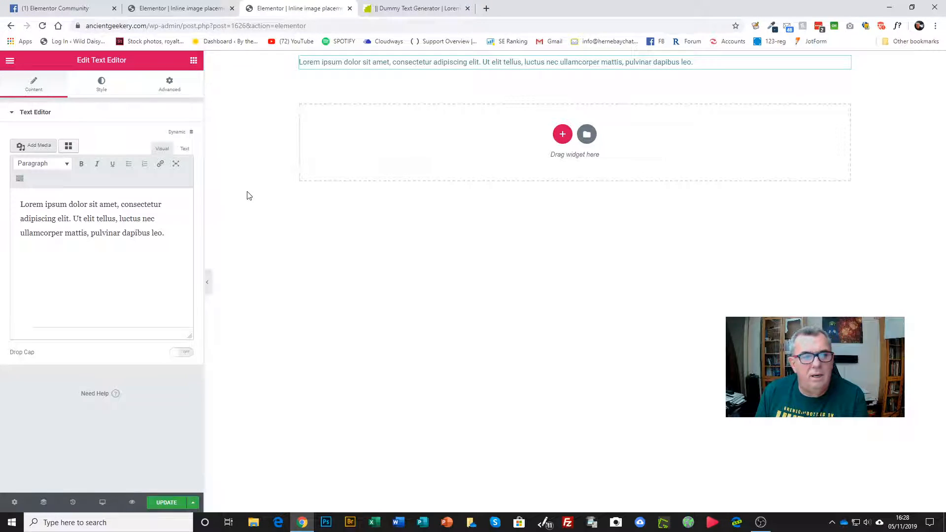
triple_click(91, 218)
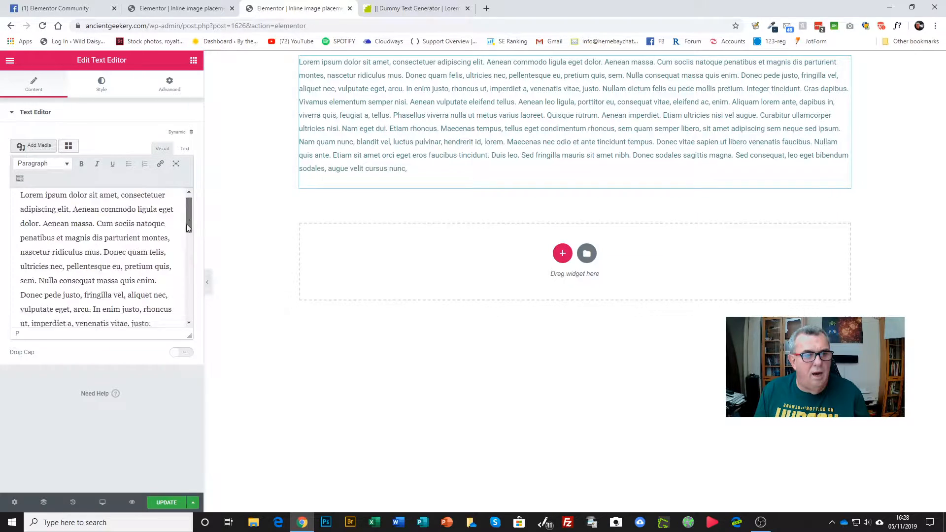
scroll(down, 3)
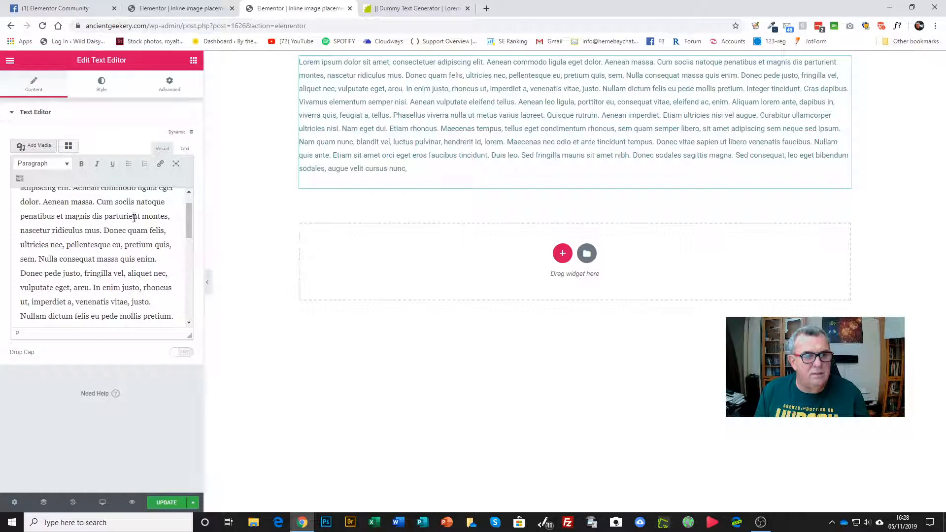
mouse_move(20, 177)
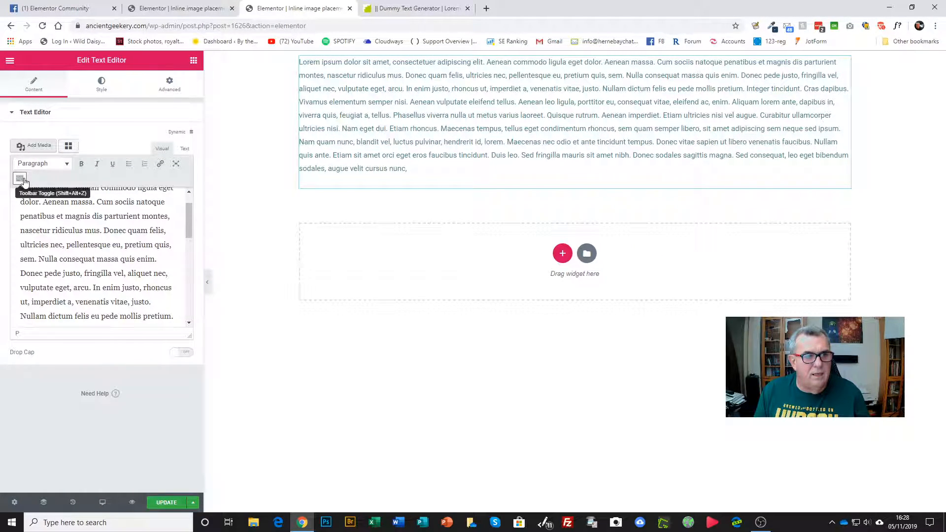
- Toggle the extra formatting toolbar and put the insertion point before the first word of the paragraph
click(19, 177)
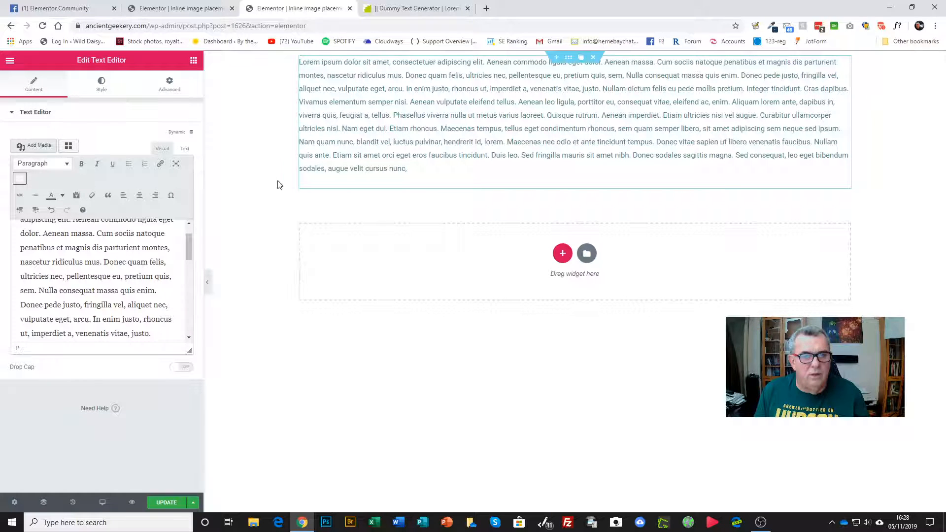
mouse_move(51, 210)
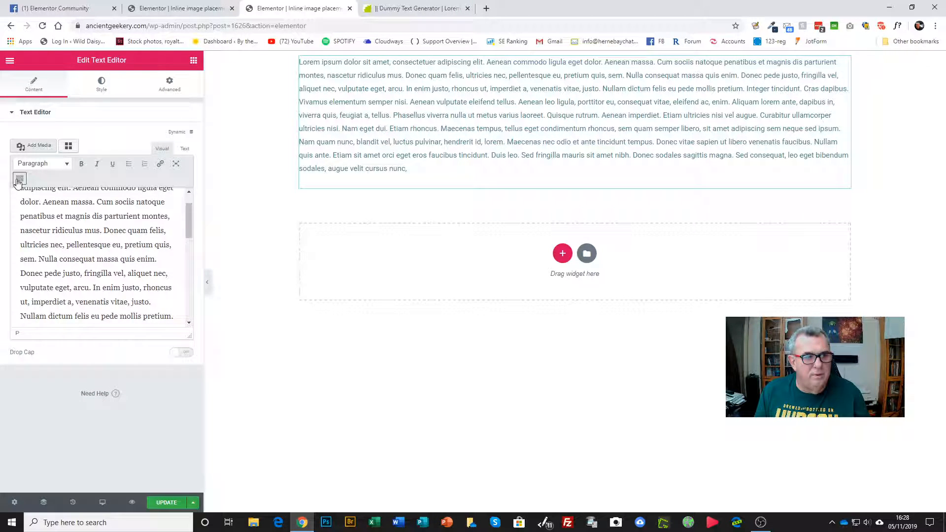
click(18, 177)
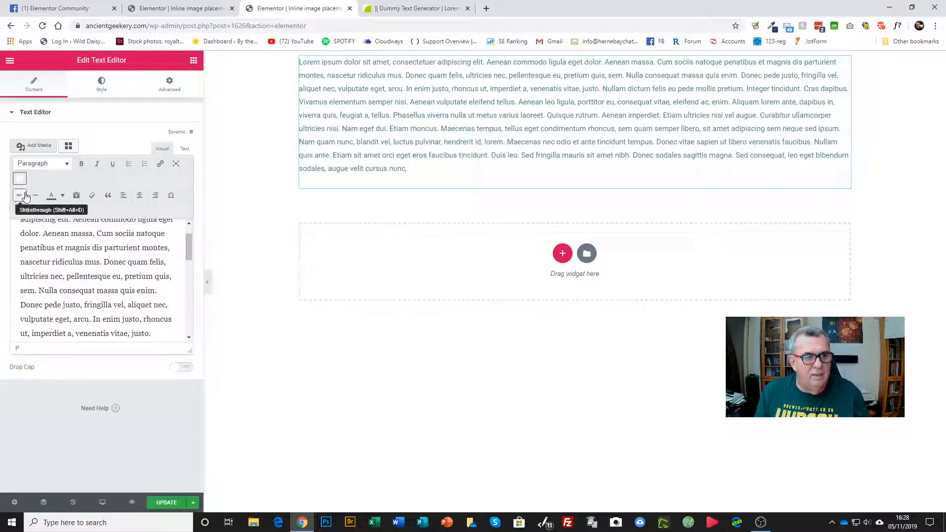
mouse_move(123, 195)
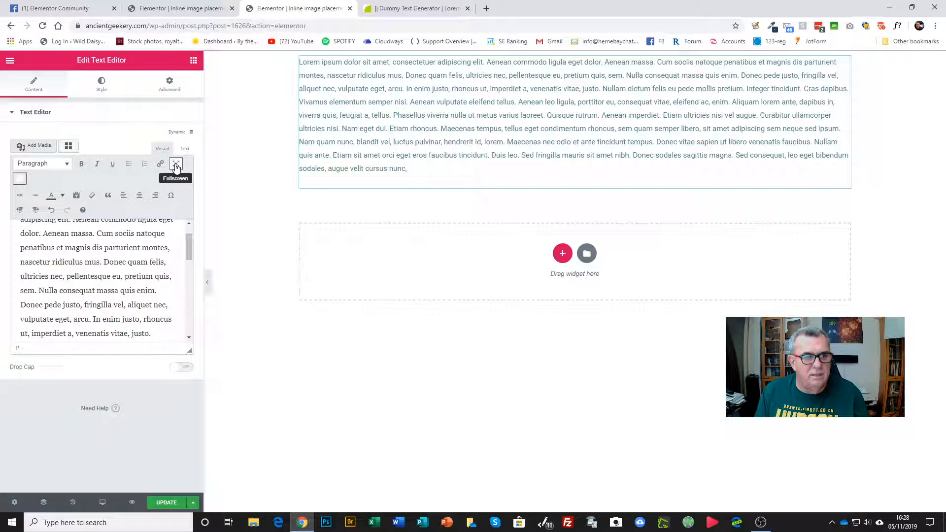
click(175, 164)
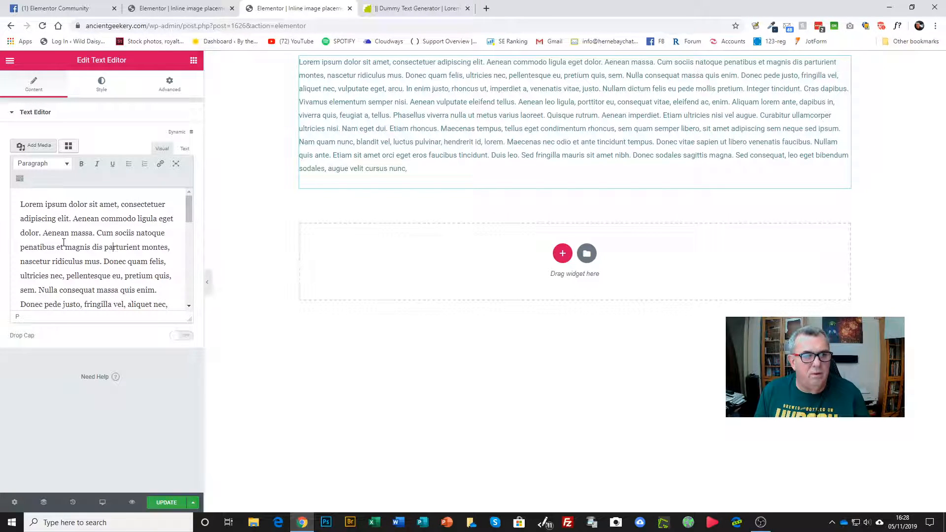
click(573, 115)
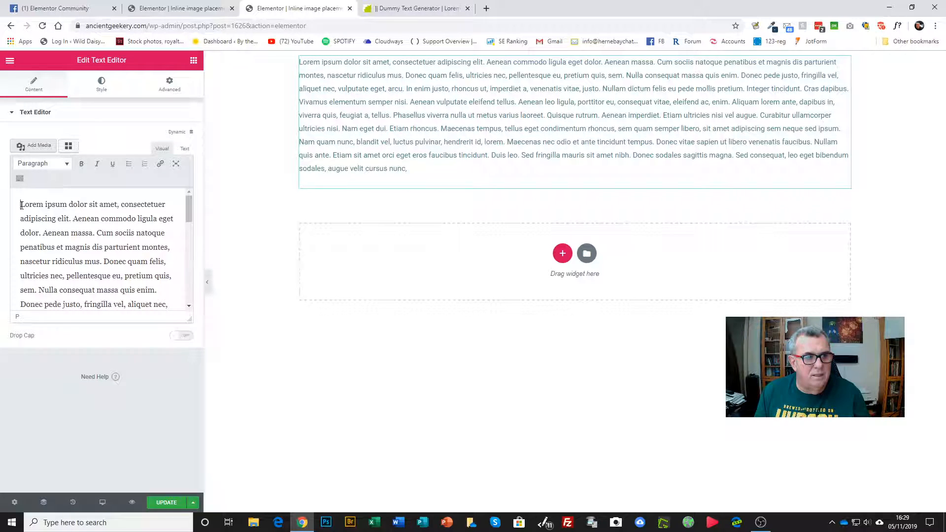
- Insert the curly-haired woman's portrait from the Media Library as a left-aligned thumbnail at the text start
click(33, 145)
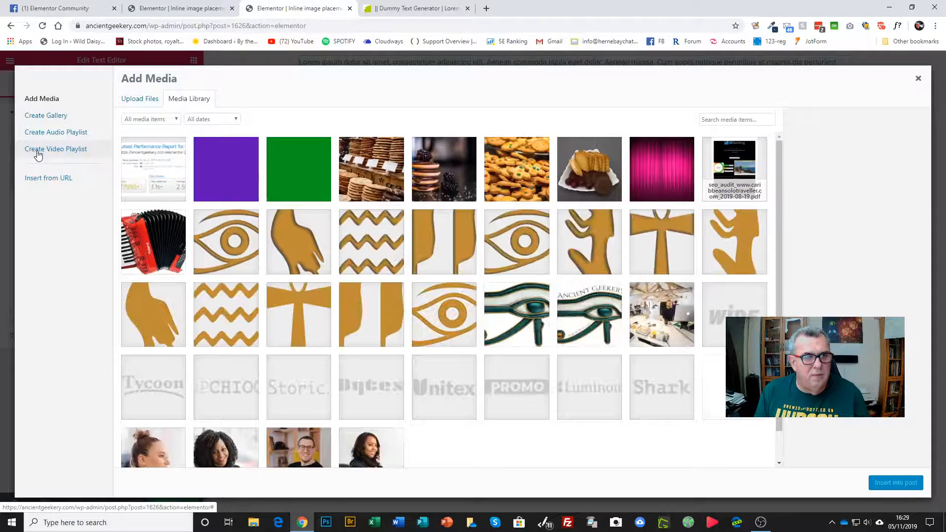
scroll(down, 3)
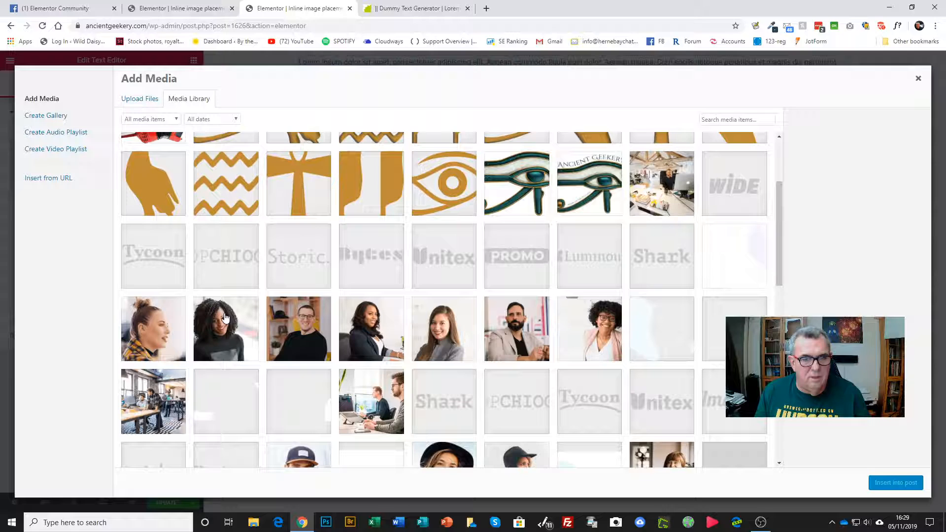
click(226, 329)
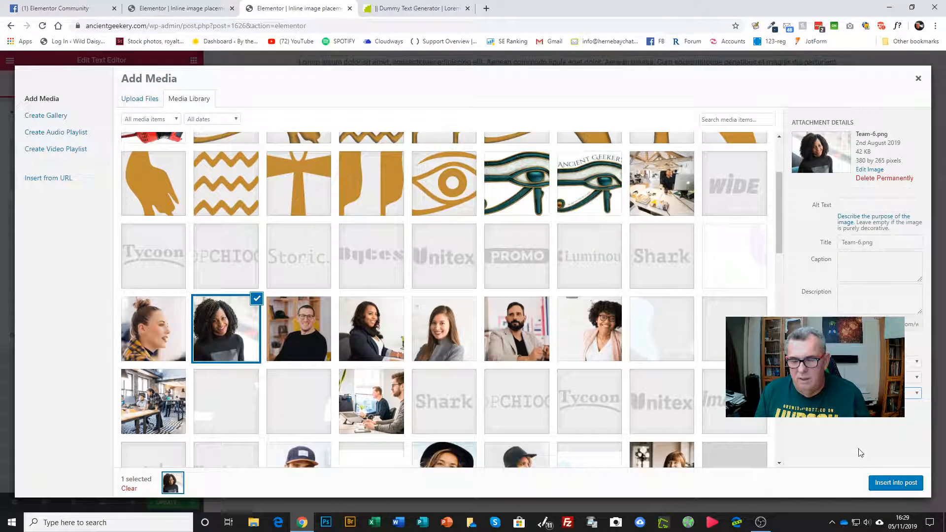
click(896, 483)
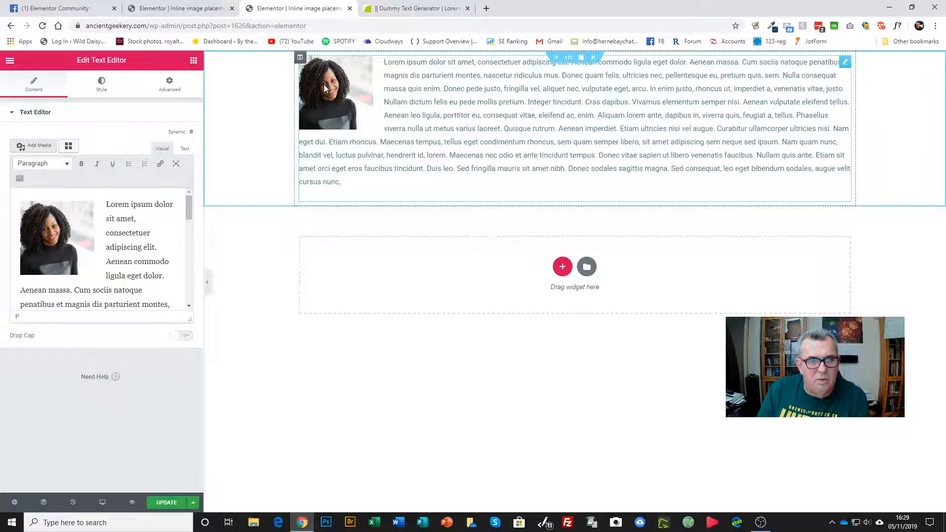
- Save the page with the green Update button so the wrapped portrait is stored
right_click(325, 84)
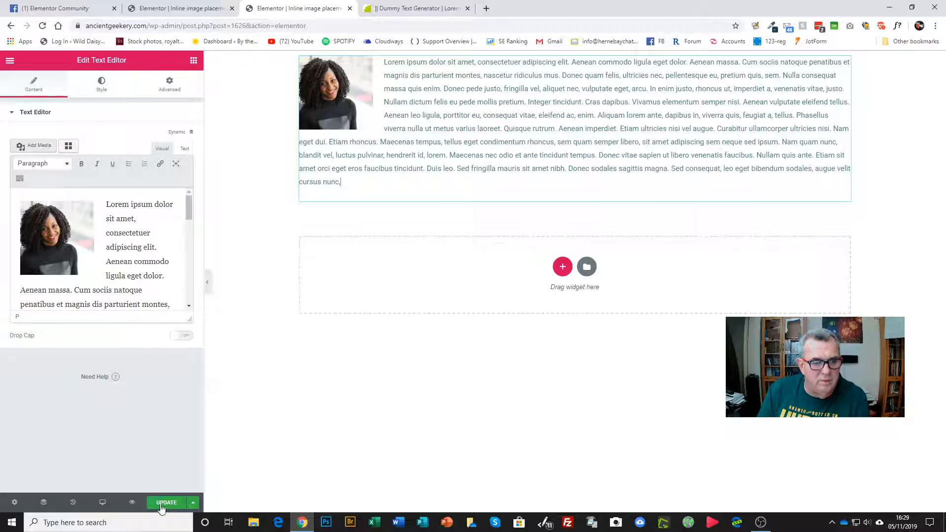
click(166, 502)
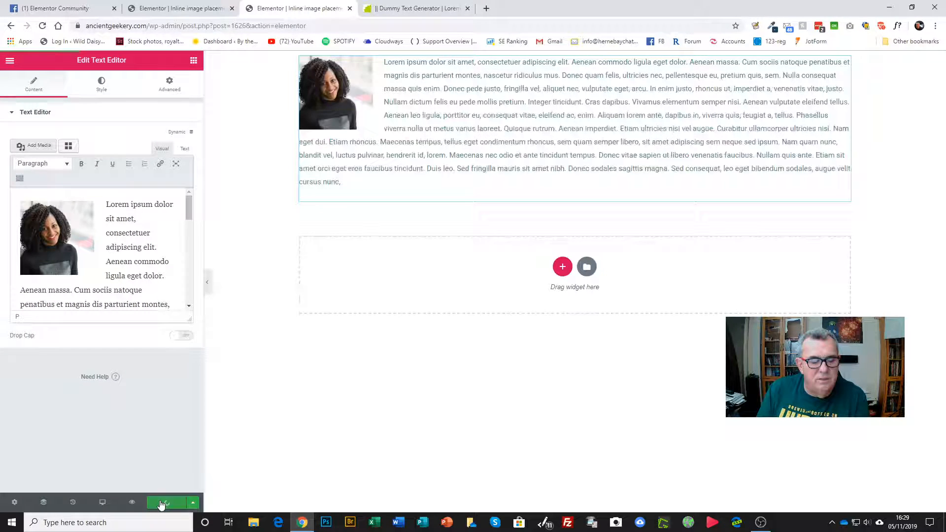
click(166, 502)
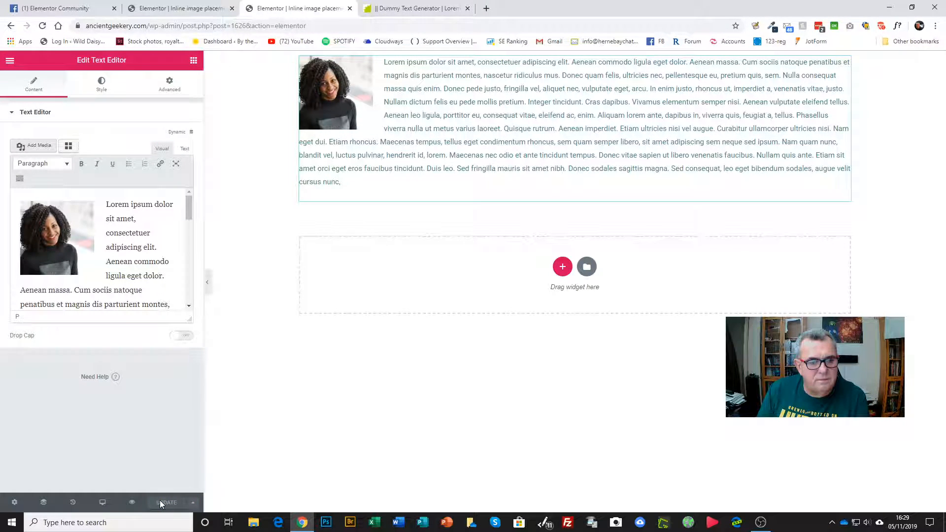
click(167, 502)
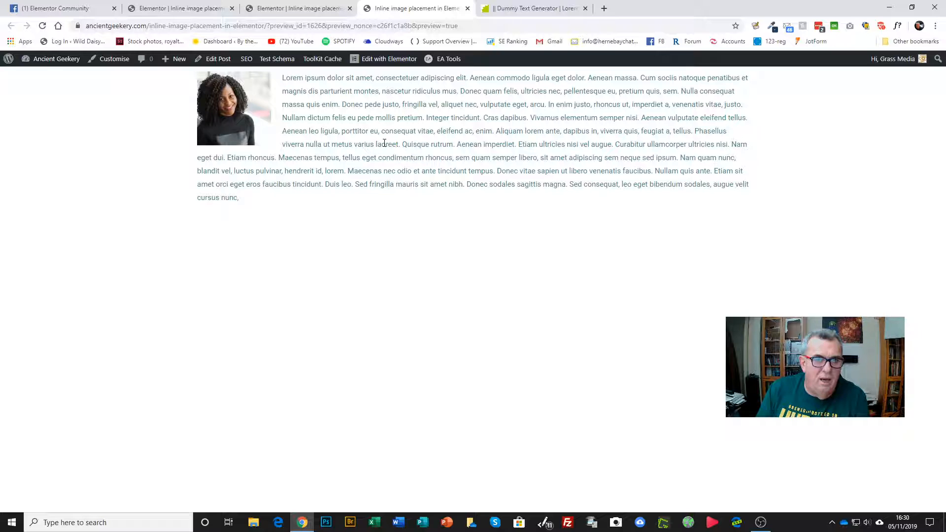
mouse_move(365, 250)
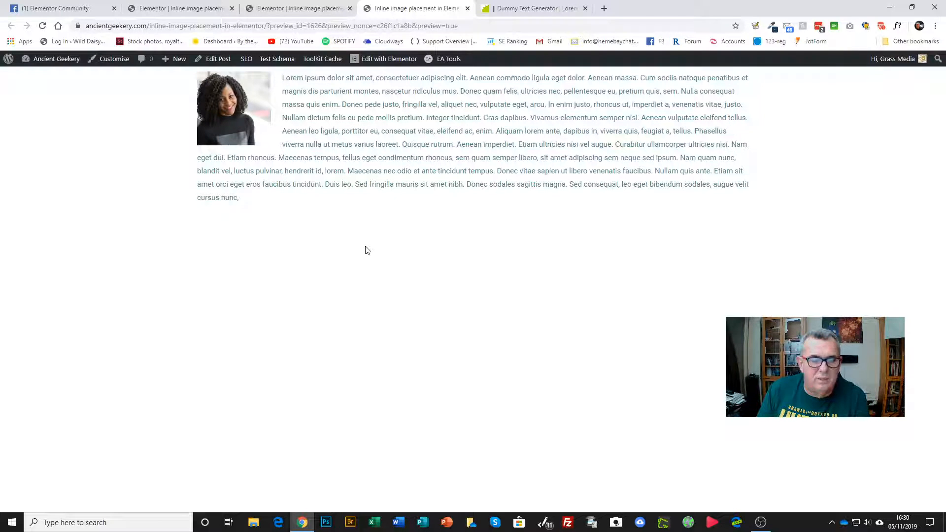
mouse_move(245, 118)
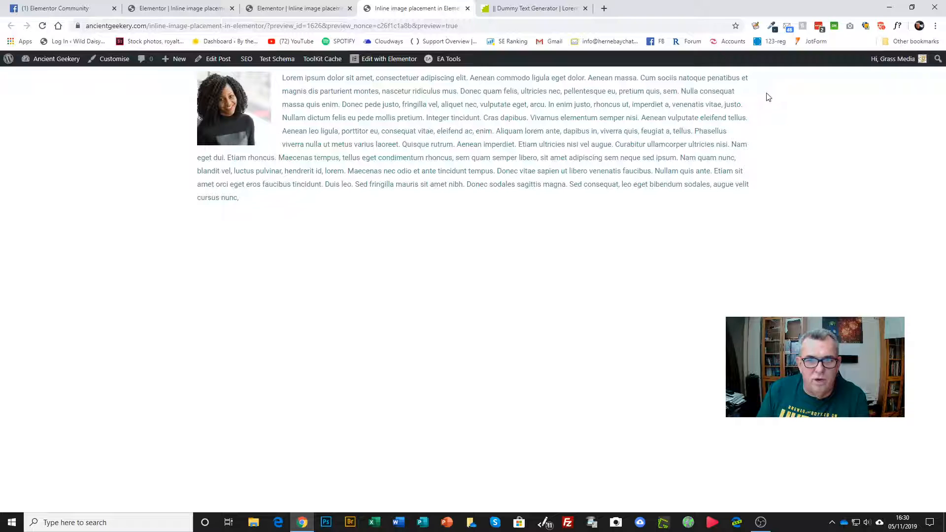
mouse_move(234, 127)
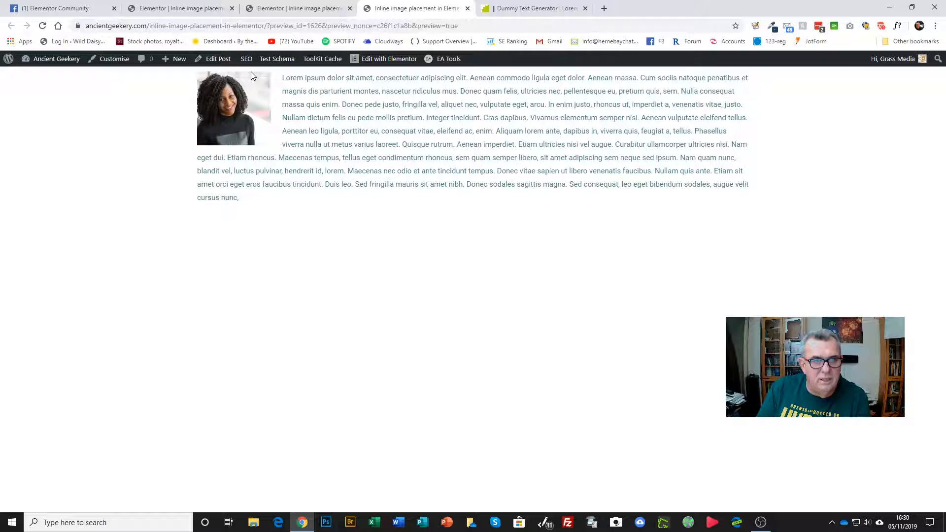
- Inspect the thumbnail image and add margin-top: 8px in the DevTools Styles pane
right_click(234, 107)
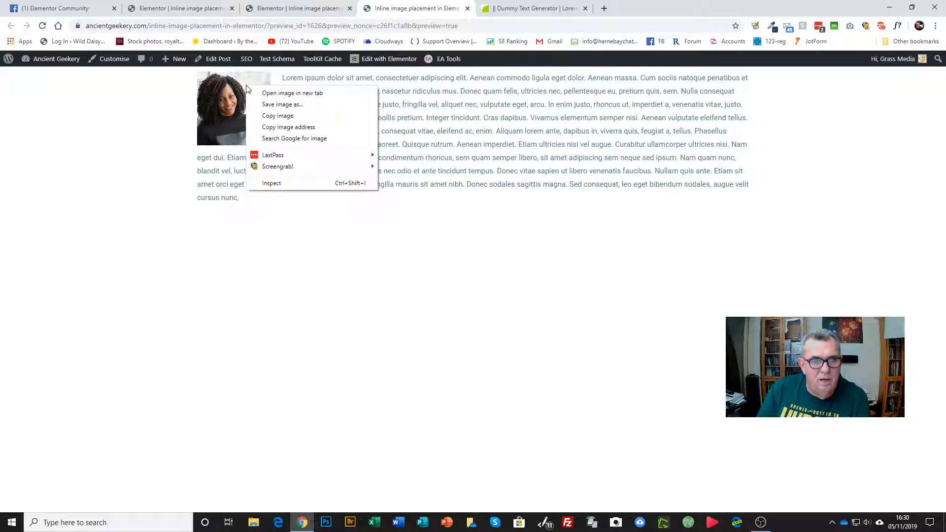
click(271, 183)
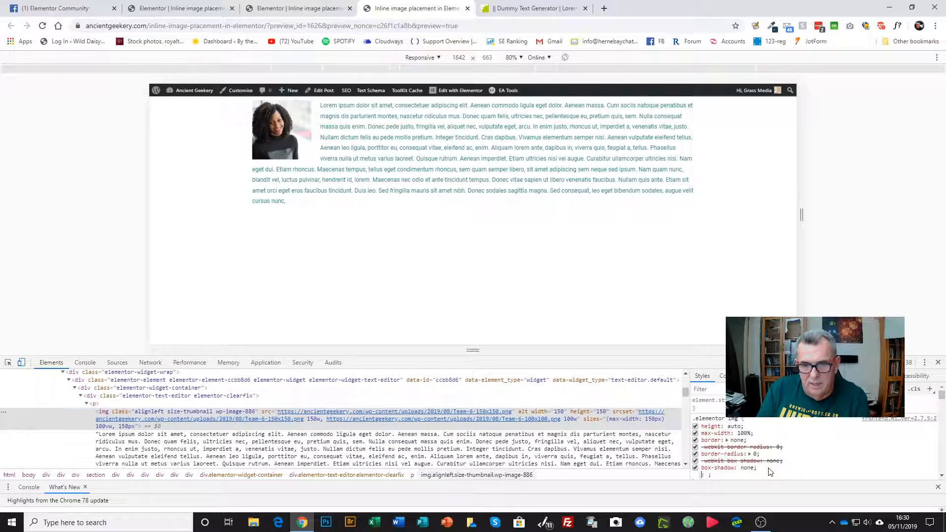
text(margin-top)
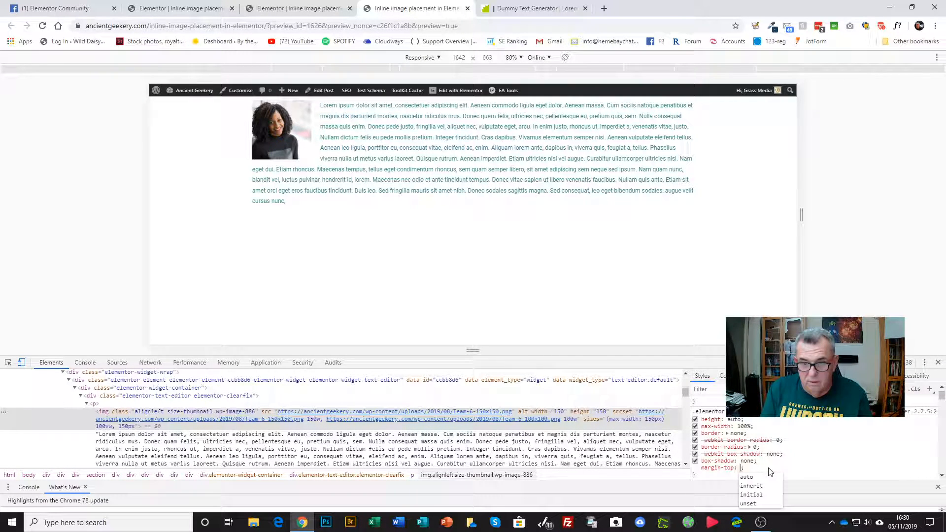
text(8px;)
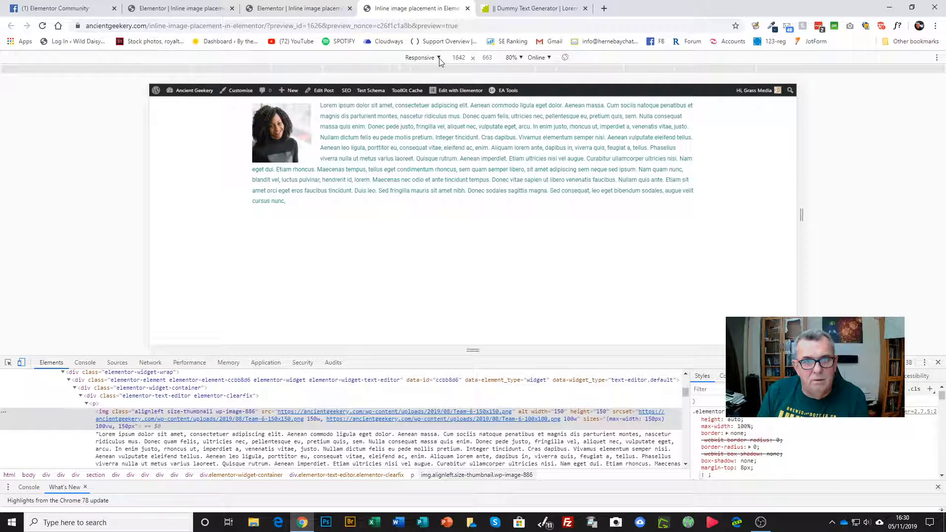
- Preview the page at iPhone 6/7/8 size, then leave device mode
click(423, 57)
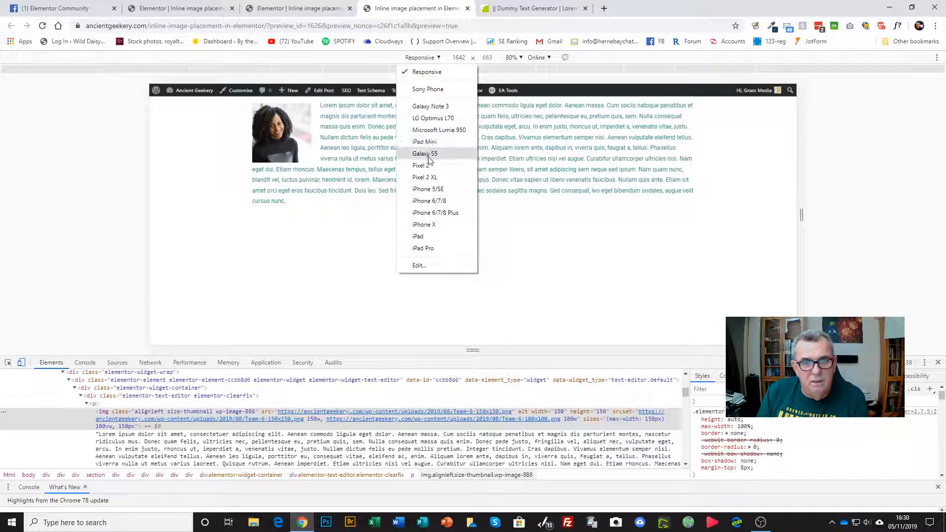
click(430, 201)
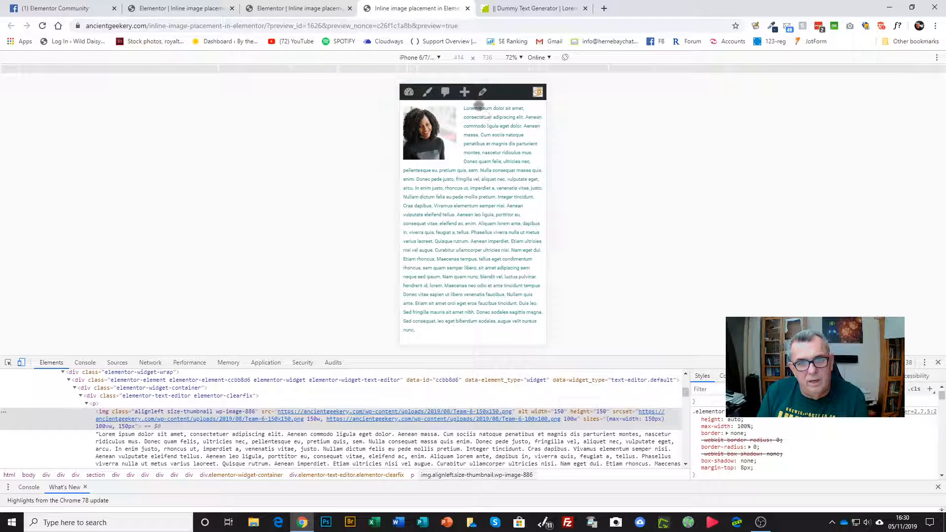
click(420, 57)
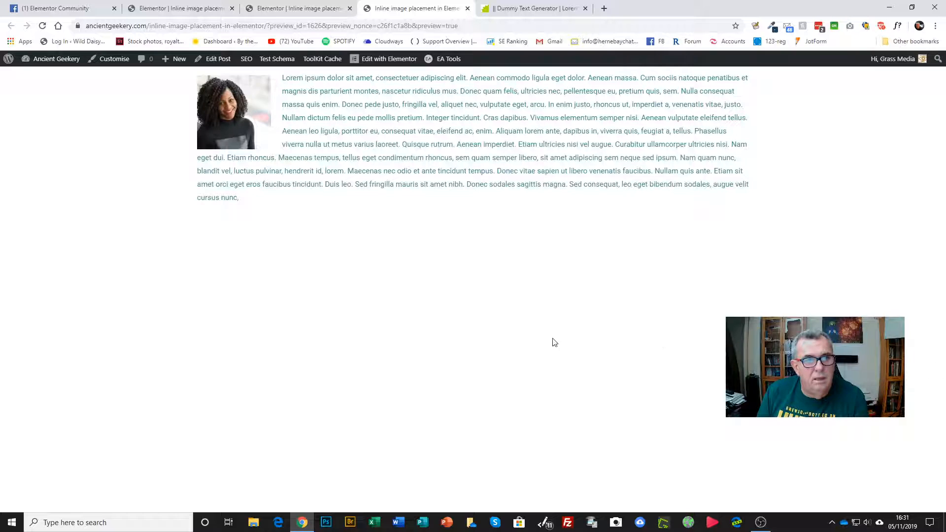
- Enter the Customizer's Additional CSS editor for the site
click(113, 59)
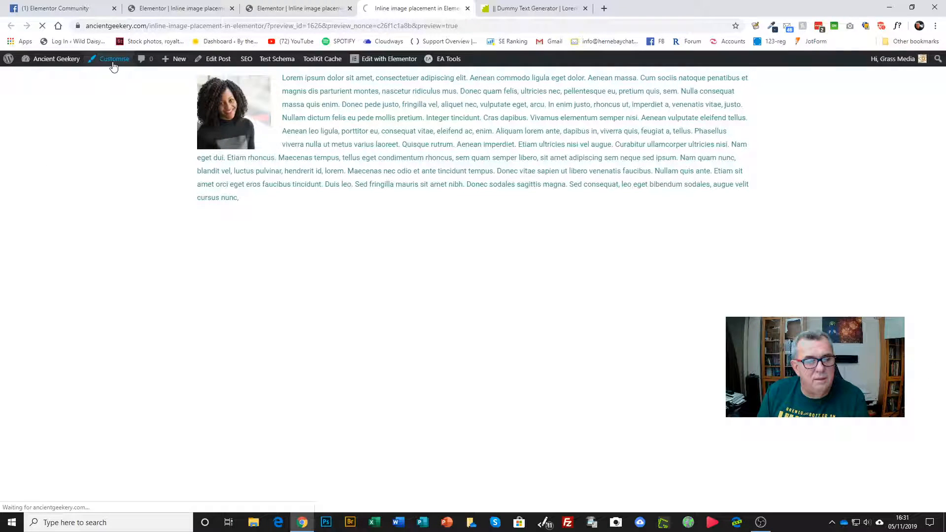
click(114, 58)
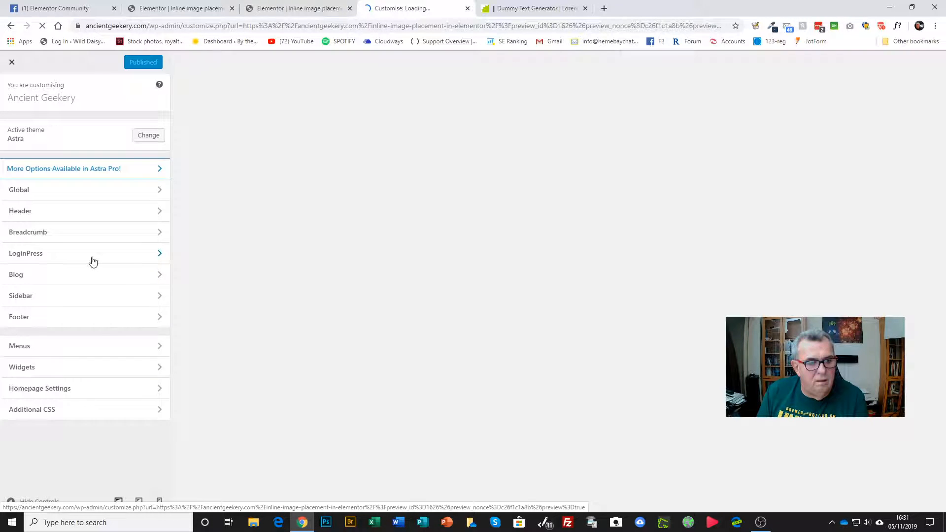
click(32, 409)
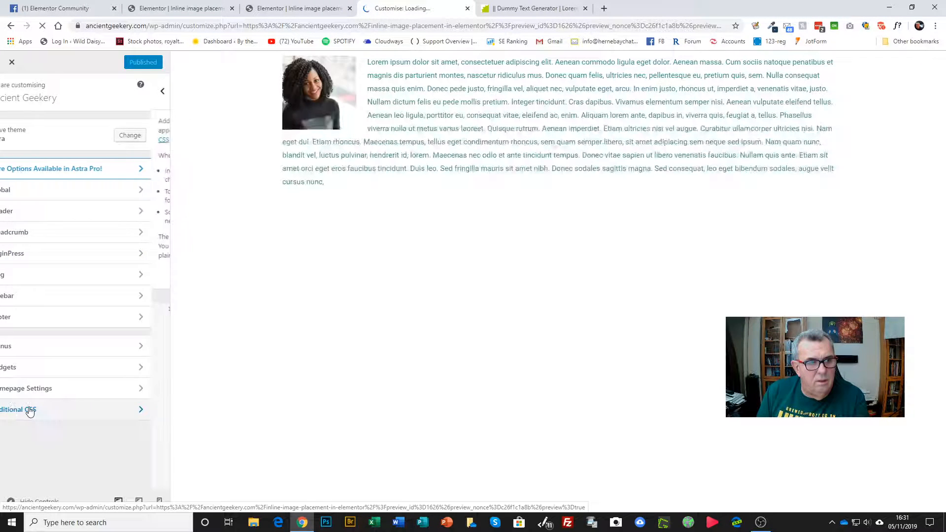
click(18, 410)
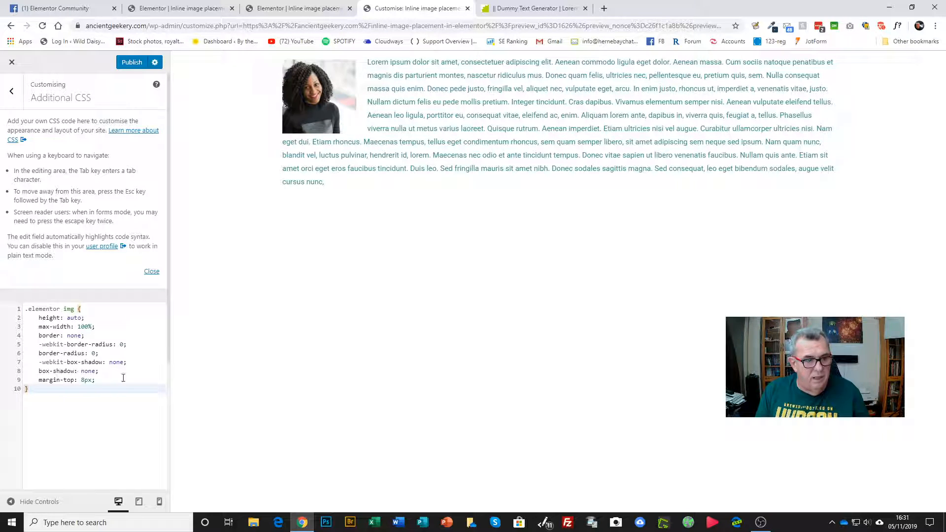
- Trim the .elementor img rule down to margin-top: 8px and publish it
drag(38, 353, 120, 371)
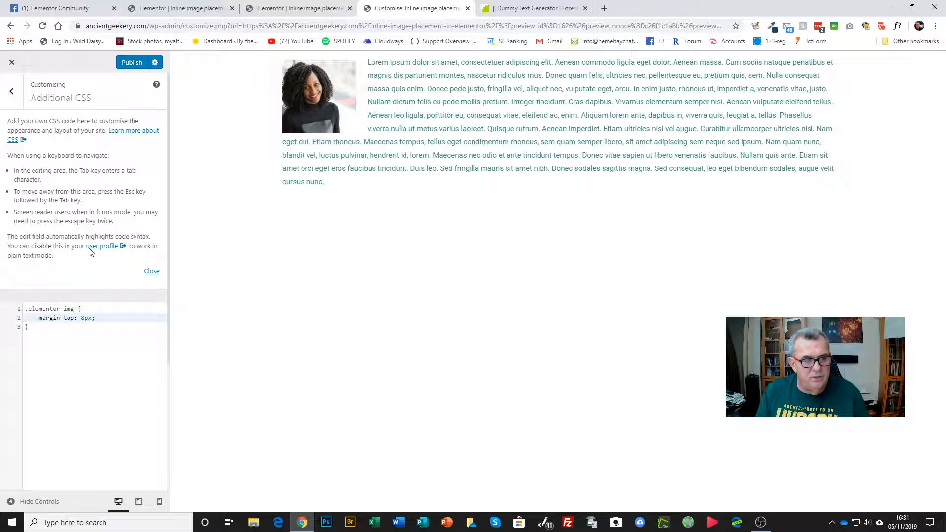
click(139, 62)
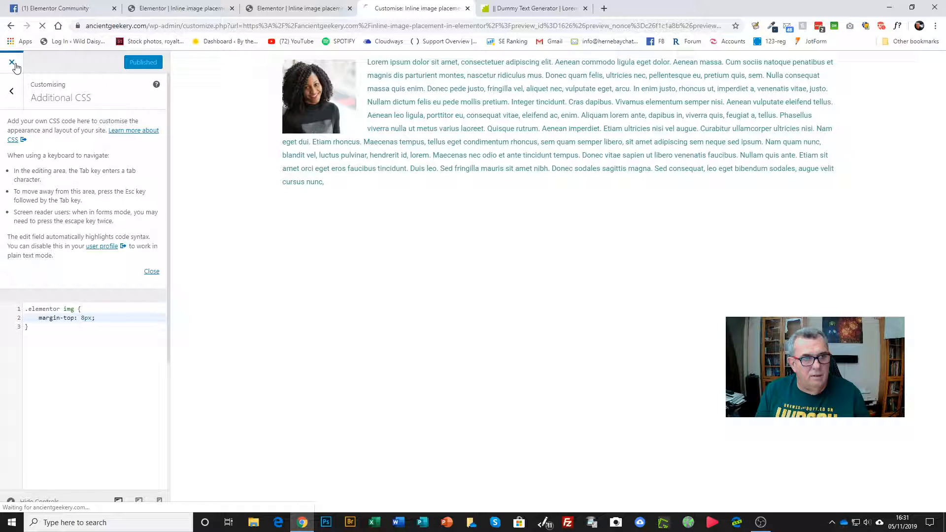
- Close the Customizer and return to the live page showing the lowered thumbnail beside the text
click(10, 62)
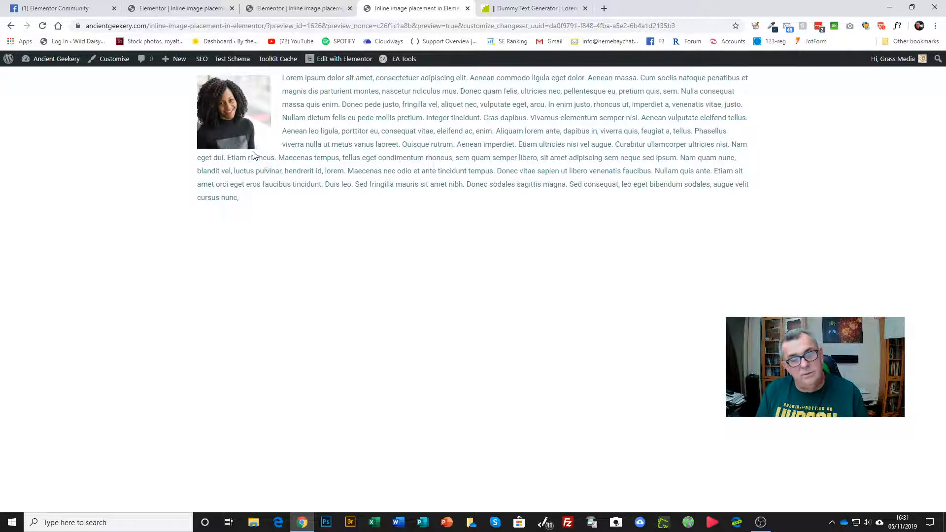
mouse_move(219, 118)
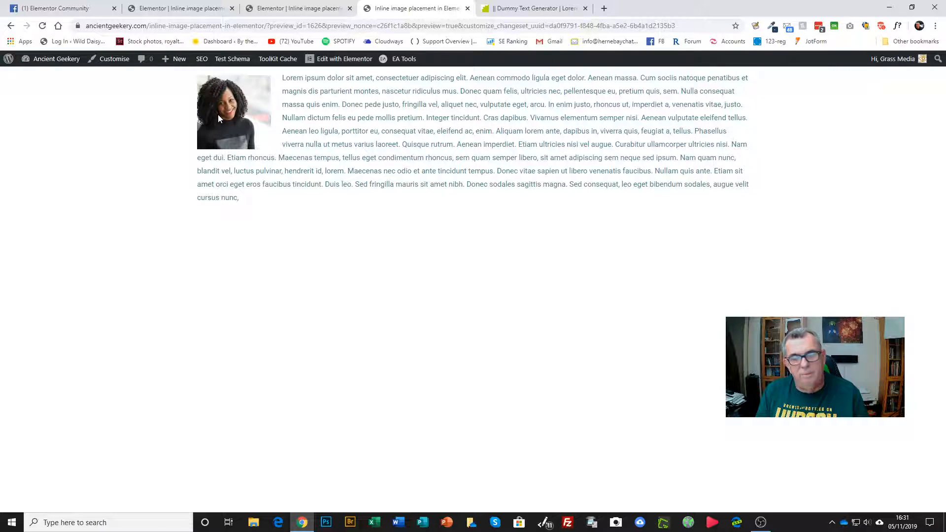
mouse_move(242, 106)
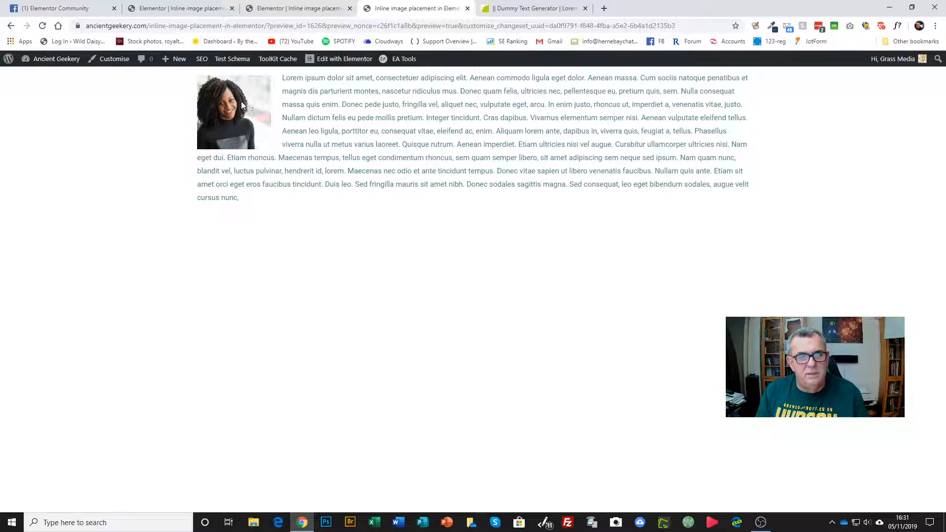